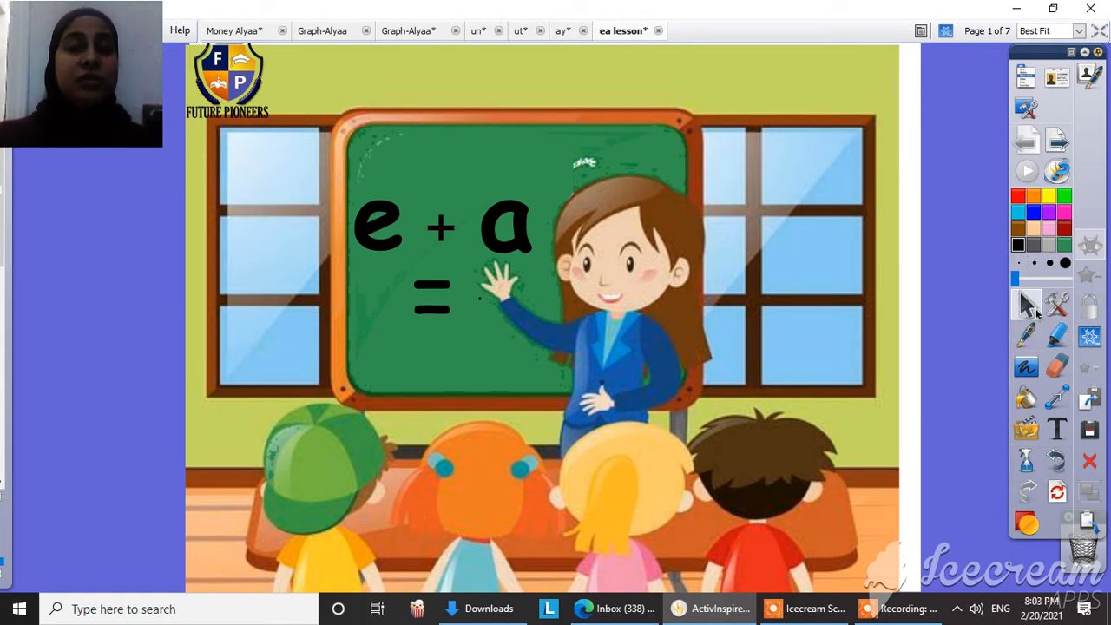
{"action": "mouse_move", "coordinate": [501, 194]}
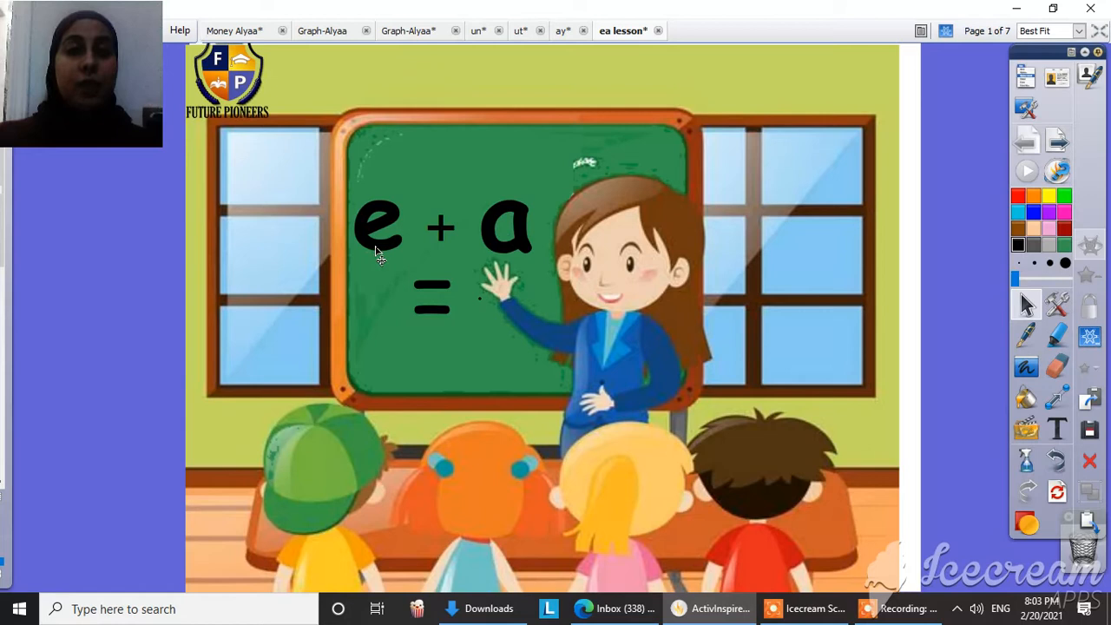
{"action": "mouse_move", "coordinate": [472, 321]}
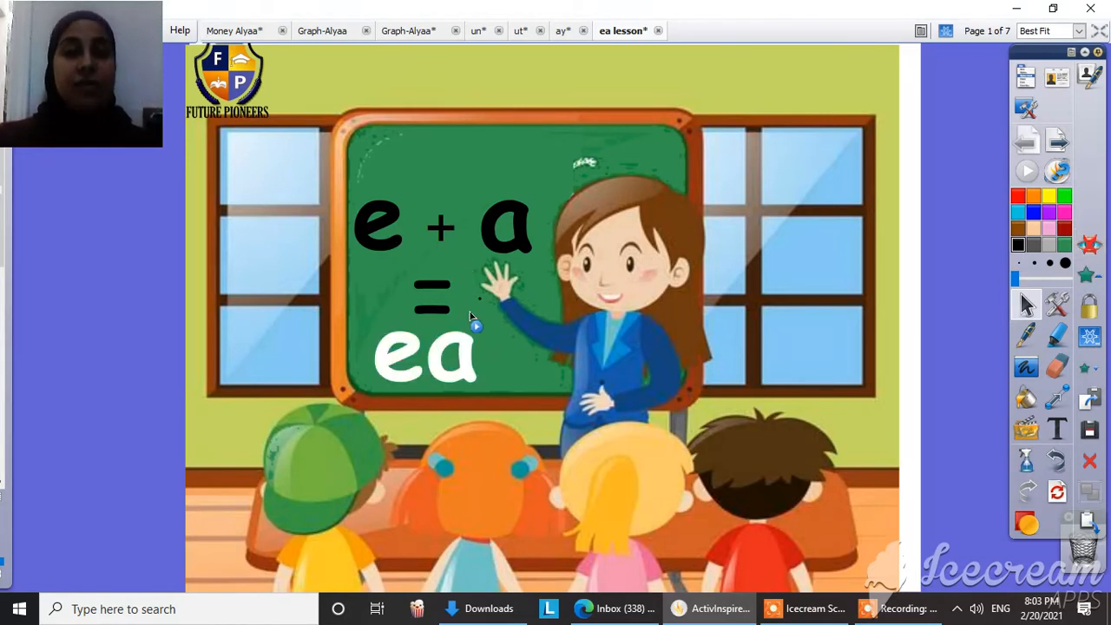
{"action": "mouse_move", "coordinate": [469, 425]}
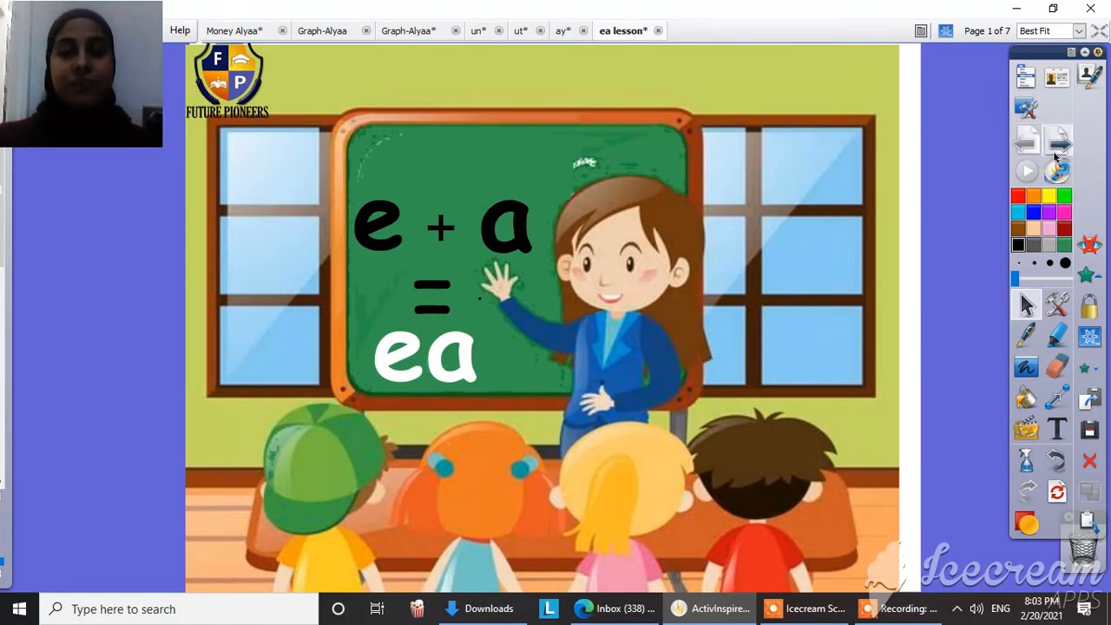
Advance through the 'clean' page to the 'read' page with children reading in the library
{"action": "left_click", "coordinate": [1060, 139]}
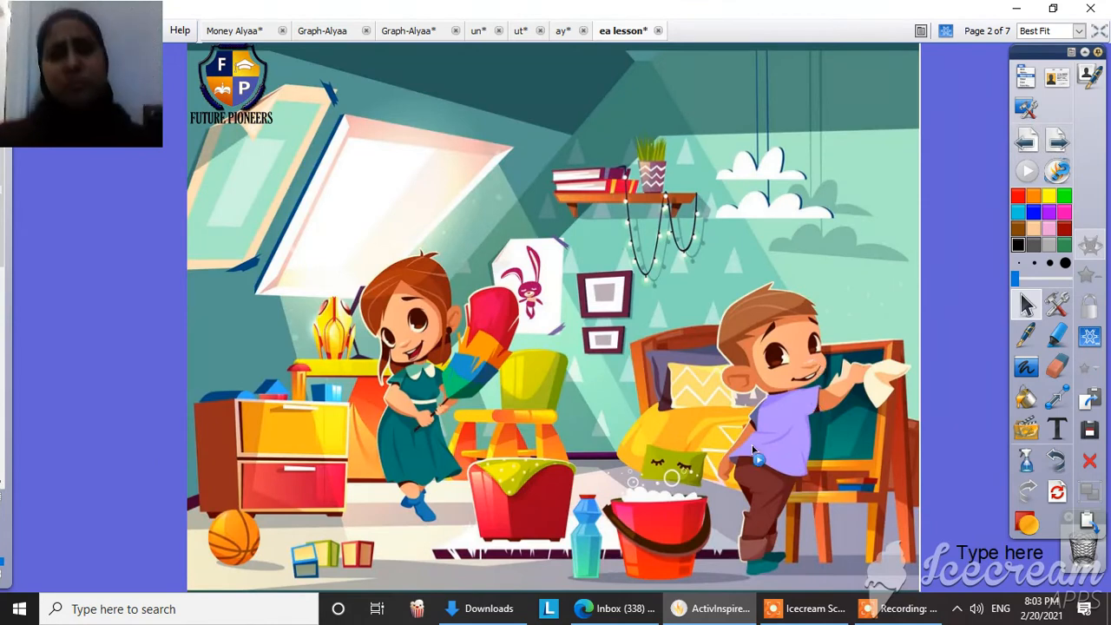
{"action": "mouse_move", "coordinate": [767, 321]}
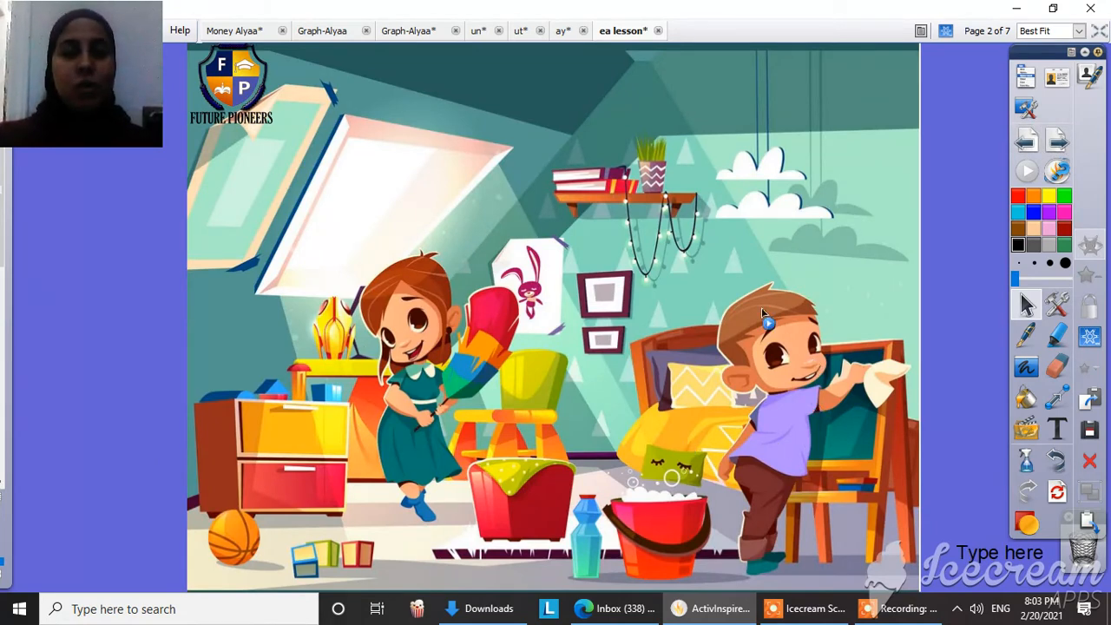
{"action": "mouse_move", "coordinate": [408, 368]}
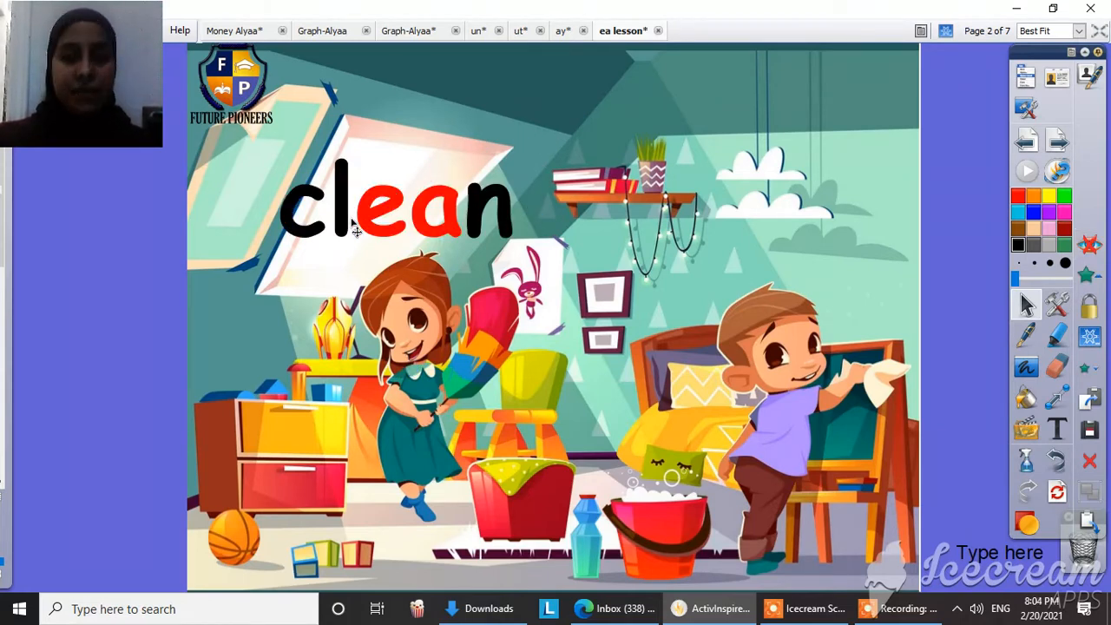
{"action": "mouse_move", "coordinate": [668, 343]}
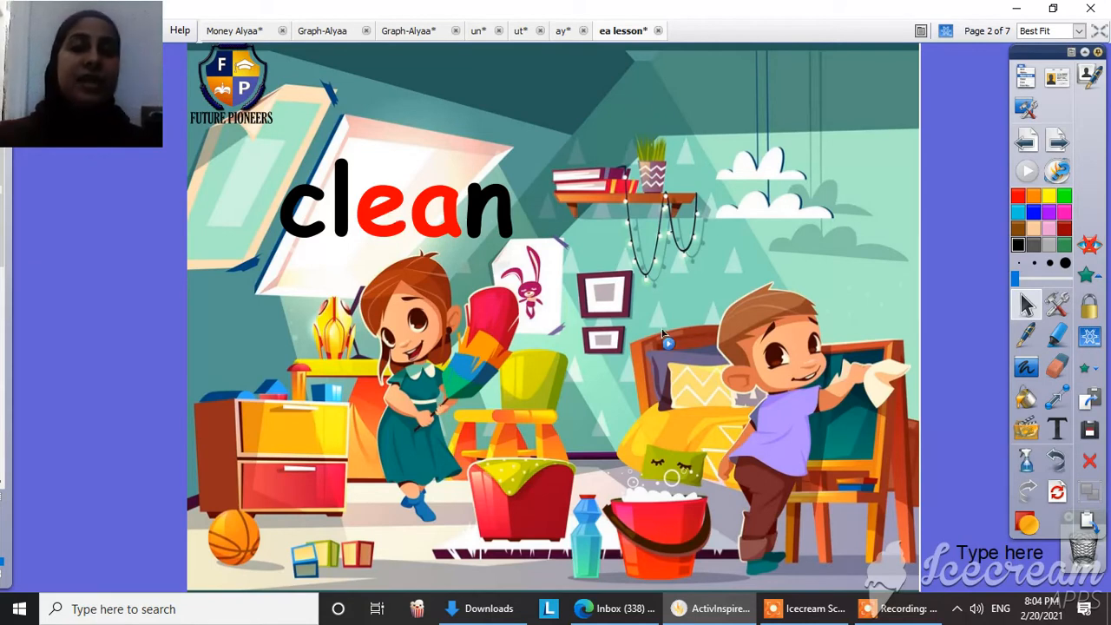
{"action": "mouse_move", "coordinate": [1058, 139]}
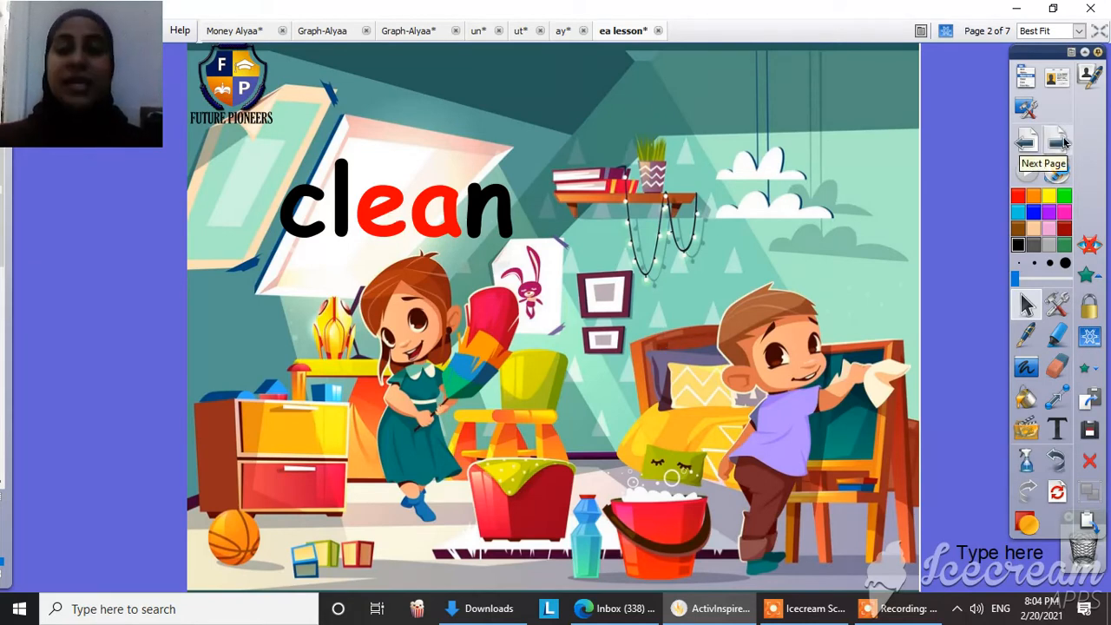
{"action": "left_click", "coordinate": [1056, 141]}
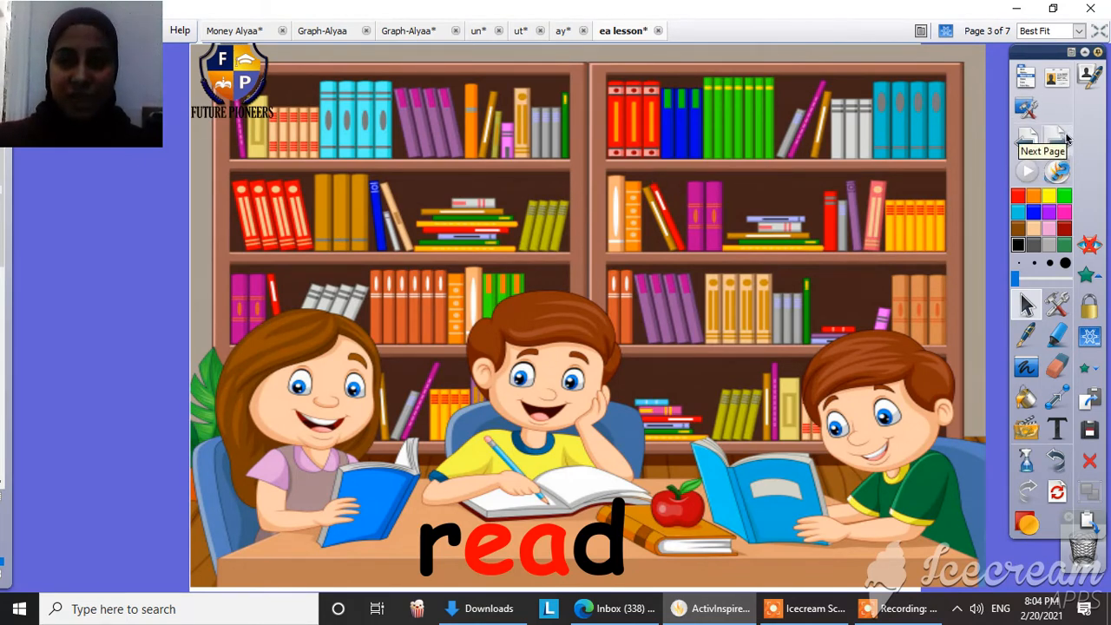
Advance to the 'eat' breakfast-scene page and on toward the ea tree page
{"action": "left_click", "coordinate": [1028, 138]}
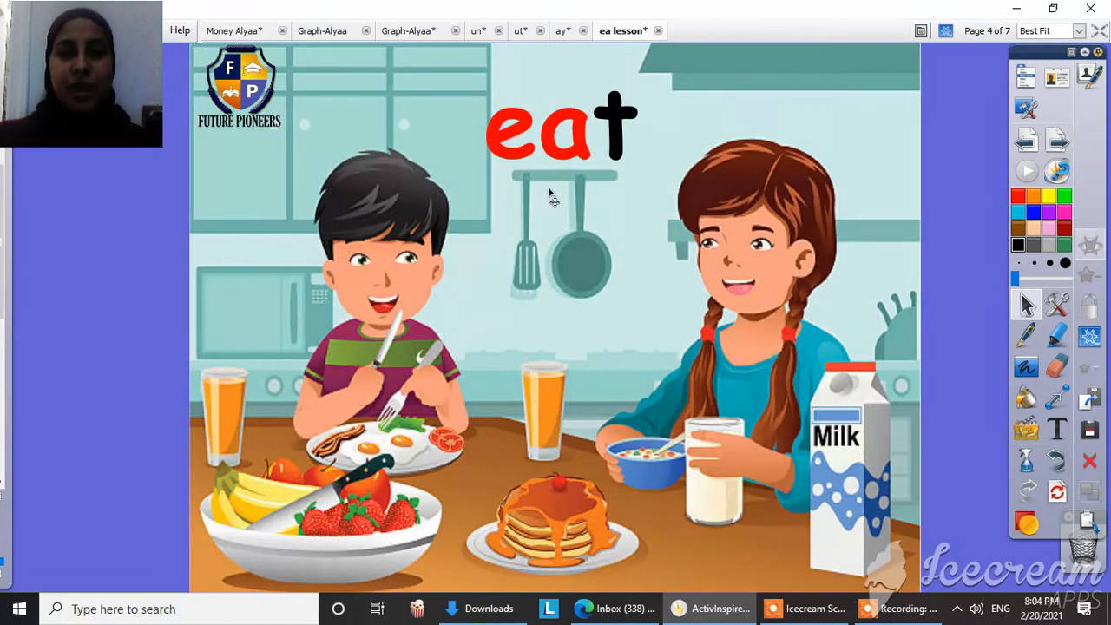
{"action": "mouse_move", "coordinate": [403, 475]}
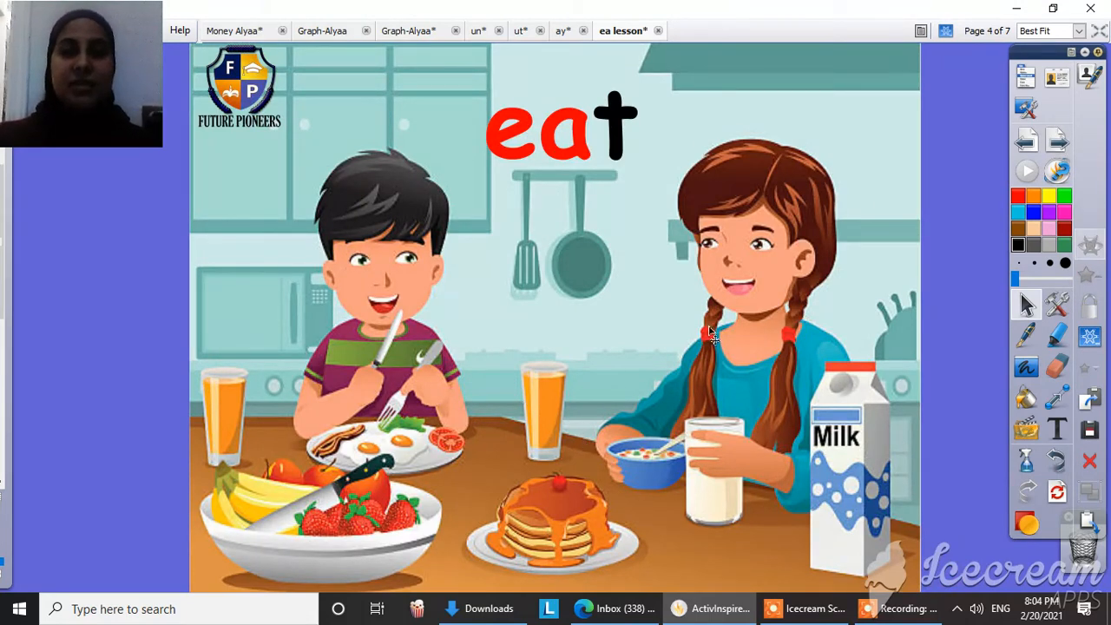
{"action": "left_click", "coordinate": [1059, 139]}
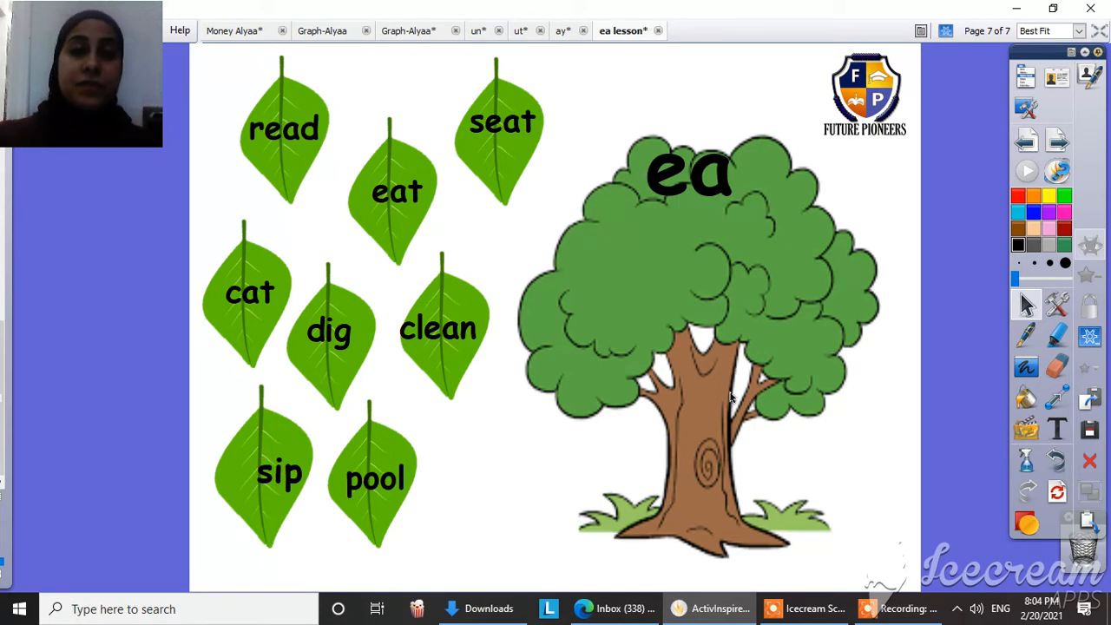
{"action": "mouse_move", "coordinate": [371, 7]}
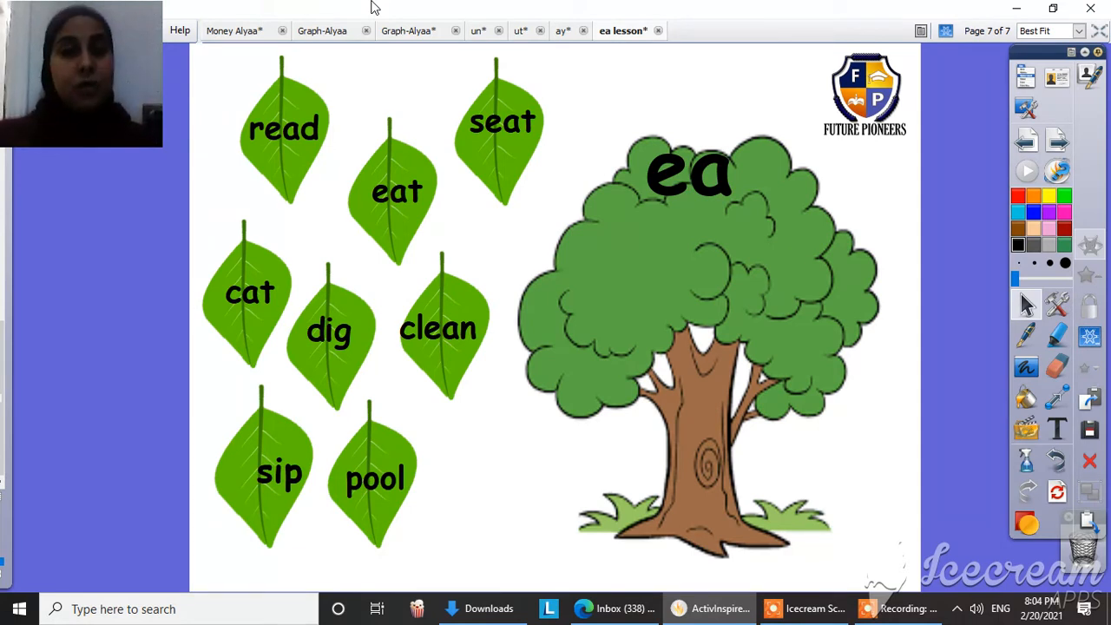
{"action": "mouse_move", "coordinate": [251, 316]}
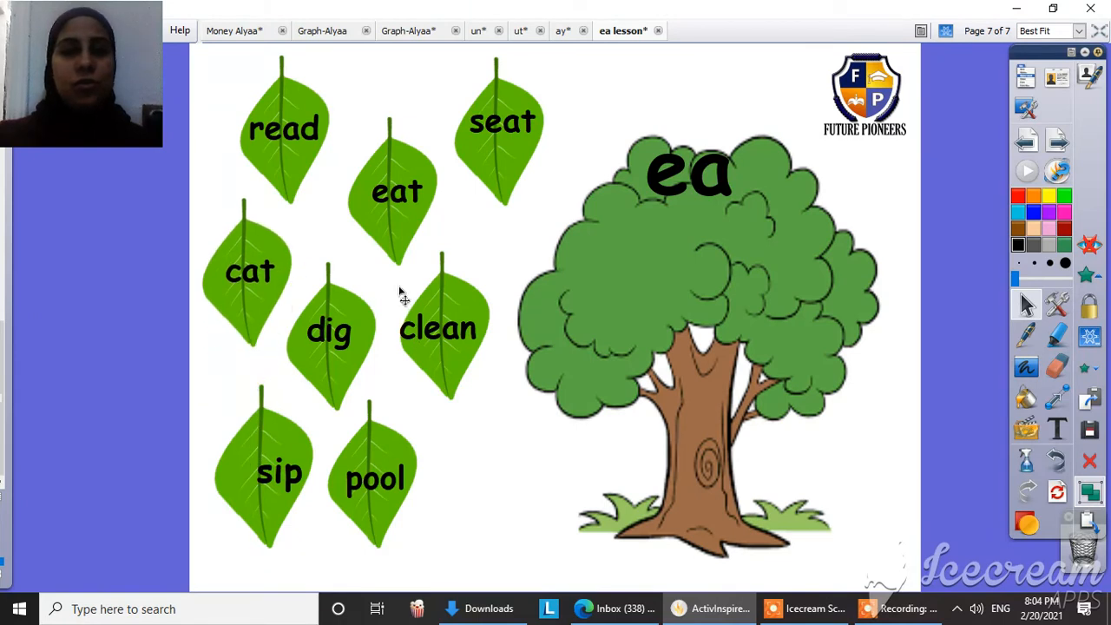
Drag the read, eat, clean and seat leaves onto the ea tree, leaving cat, dig, sip and pool aside
{"action": "left_click_drag", "start_coordinate": [283, 128], "coordinate": [627, 289]}
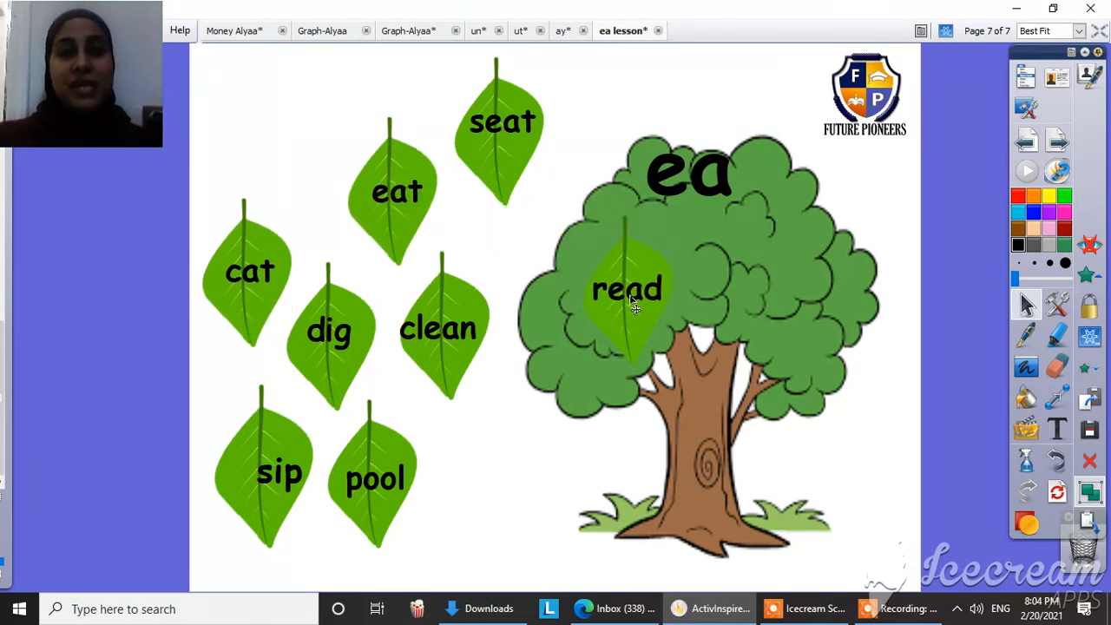
{"action": "left_click_drag", "start_coordinate": [628, 289], "coordinate": [604, 278]}
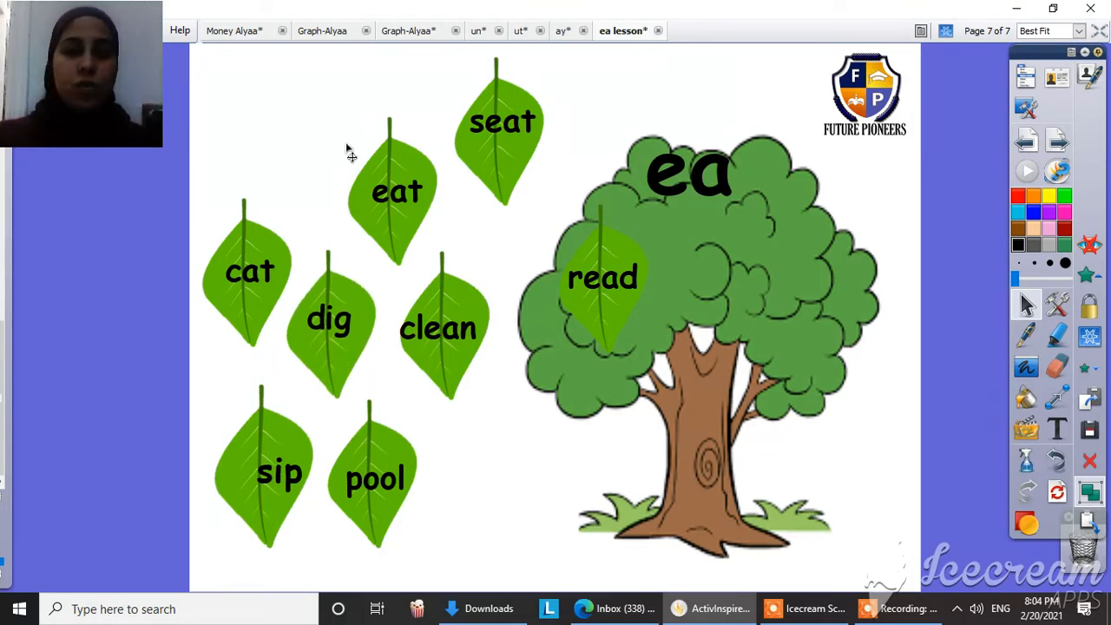
{"action": "left_click_drag", "start_coordinate": [396, 191], "coordinate": [712, 277]}
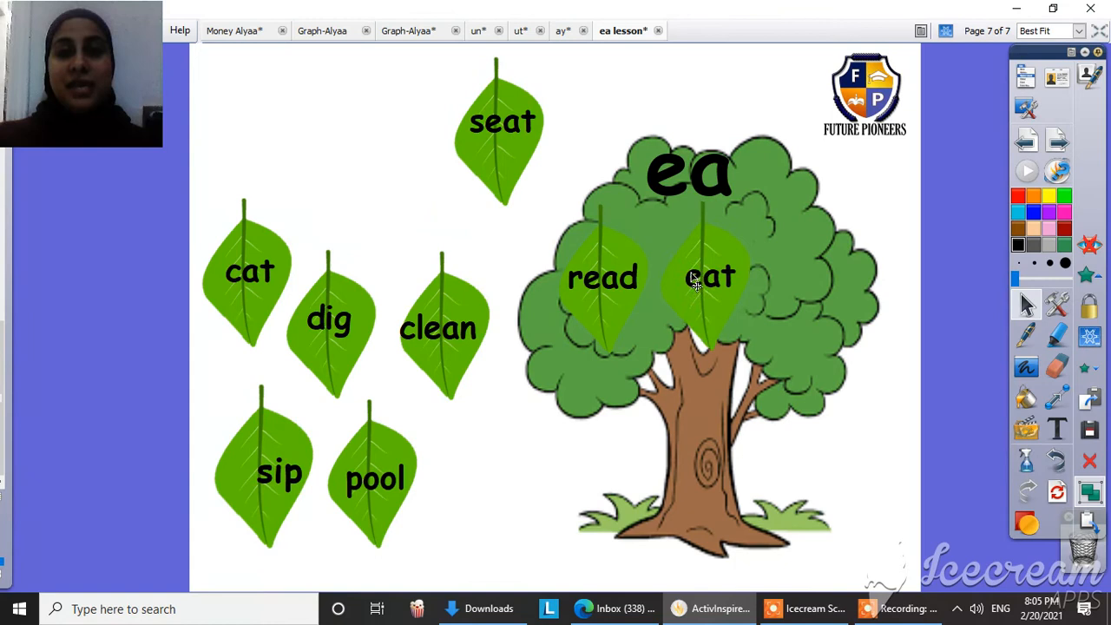
{"action": "left_click_drag", "start_coordinate": [712, 277], "coordinate": [643, 408]}
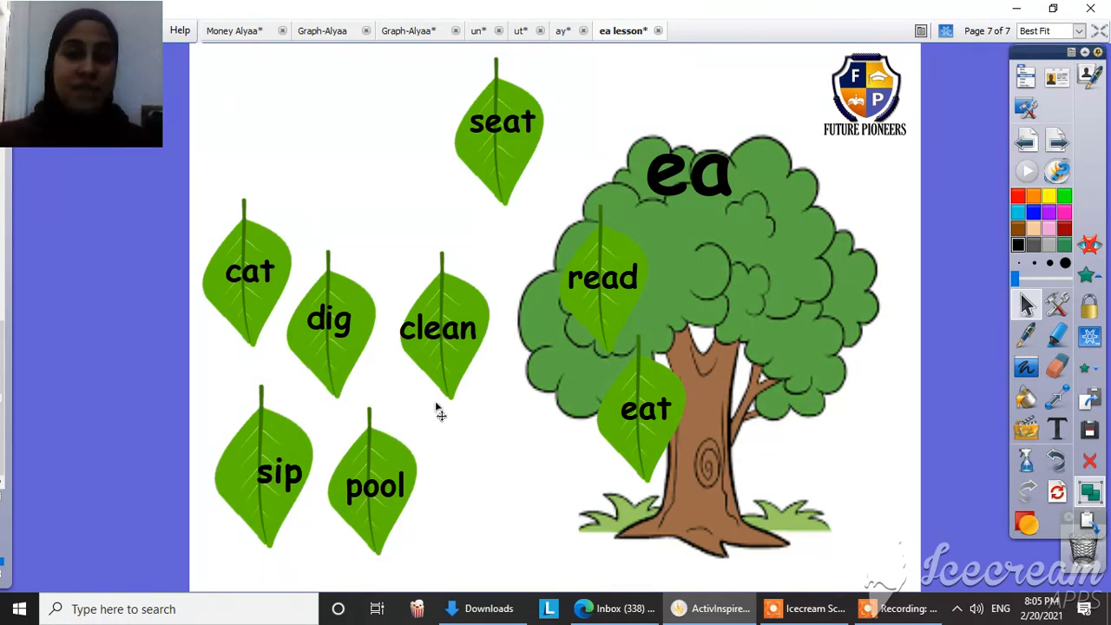
{"action": "left_click_drag", "start_coordinate": [438, 329], "coordinate": [716, 299]}
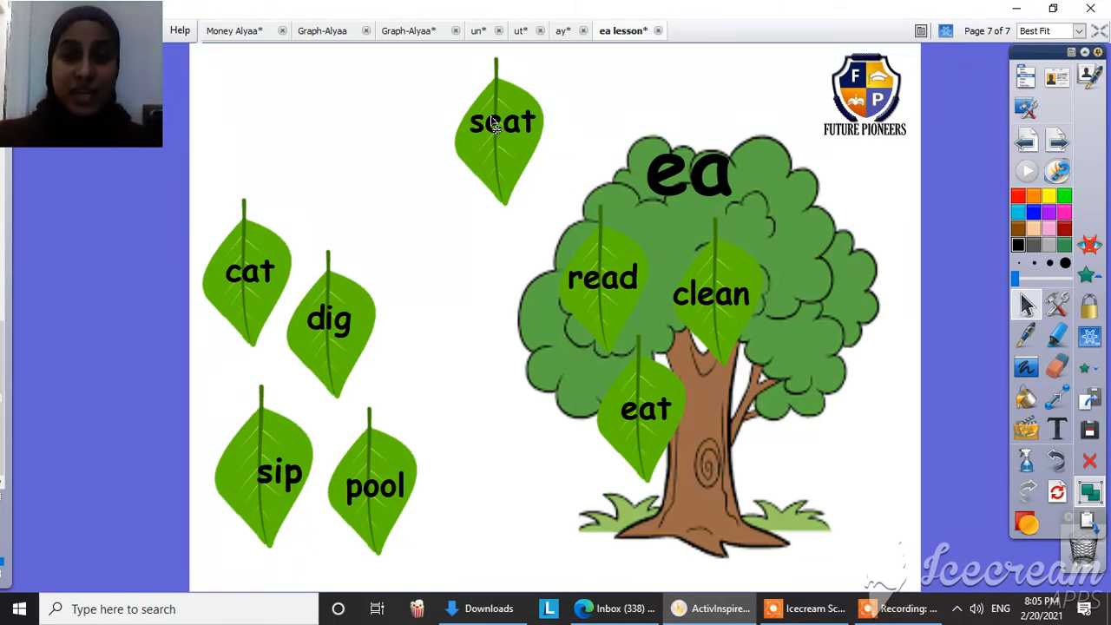
{"action": "left_click_drag", "start_coordinate": [500, 136], "coordinate": [830, 333]}
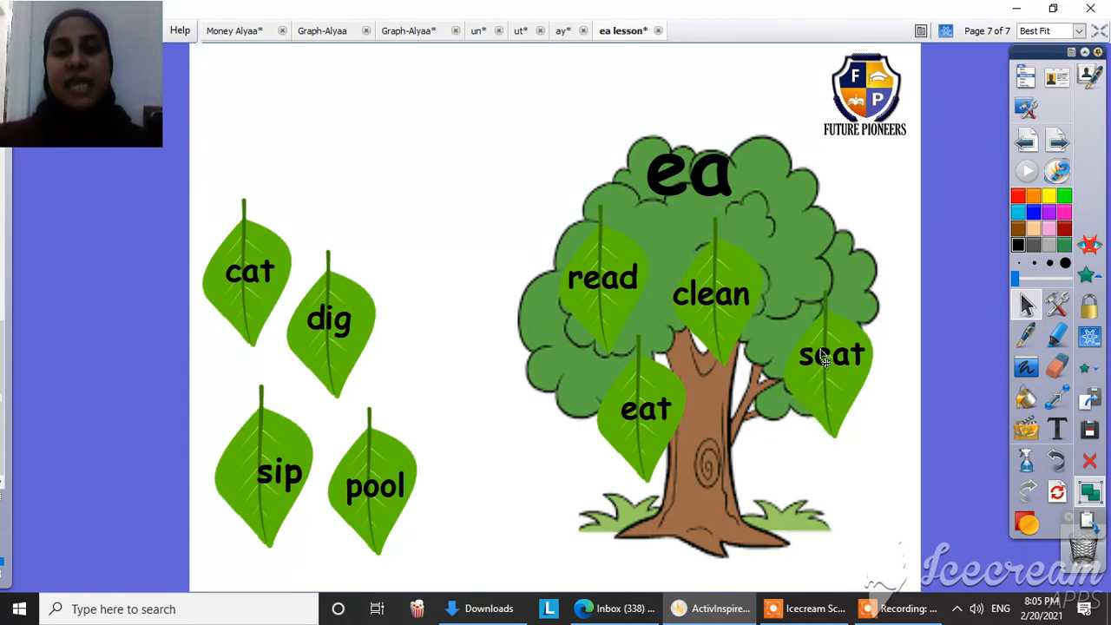
{"action": "mouse_move", "coordinate": [653, 437]}
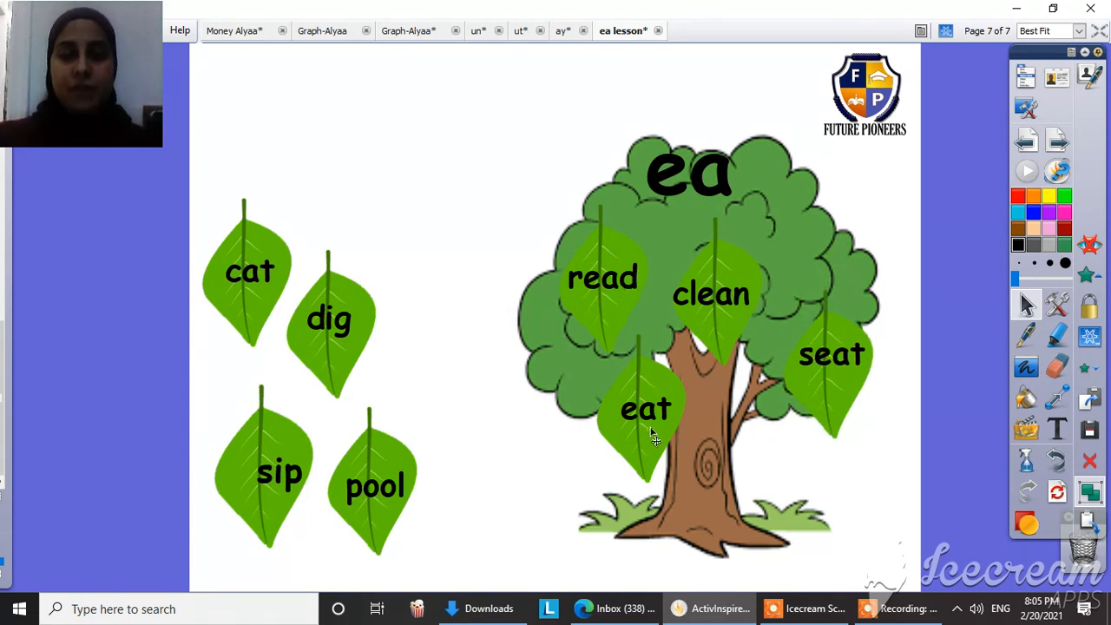
{"action": "mouse_move", "coordinate": [748, 347]}
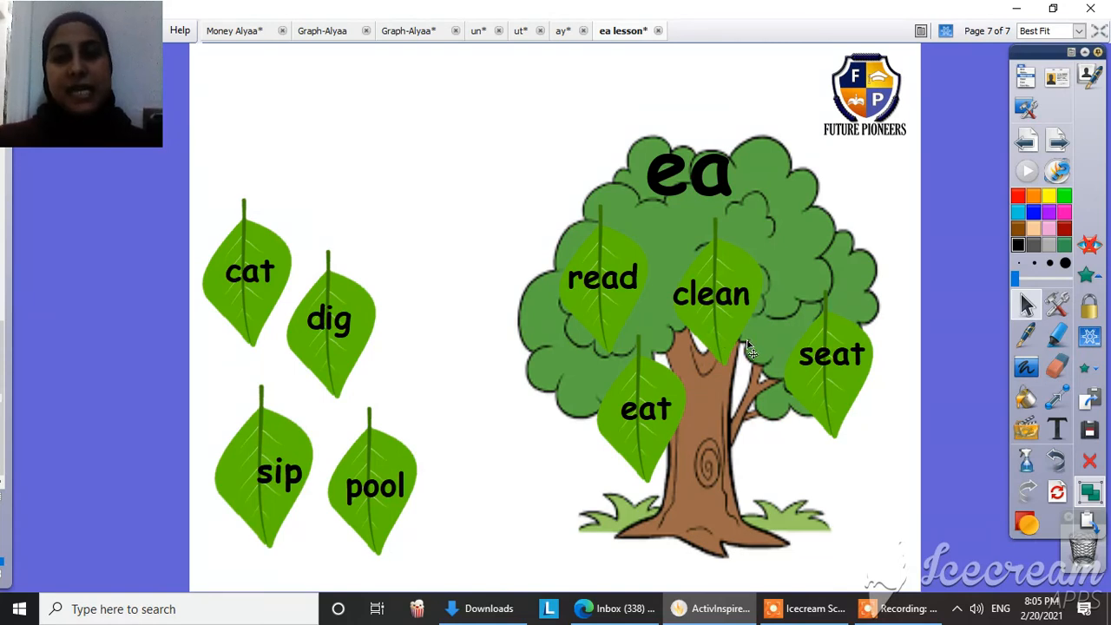